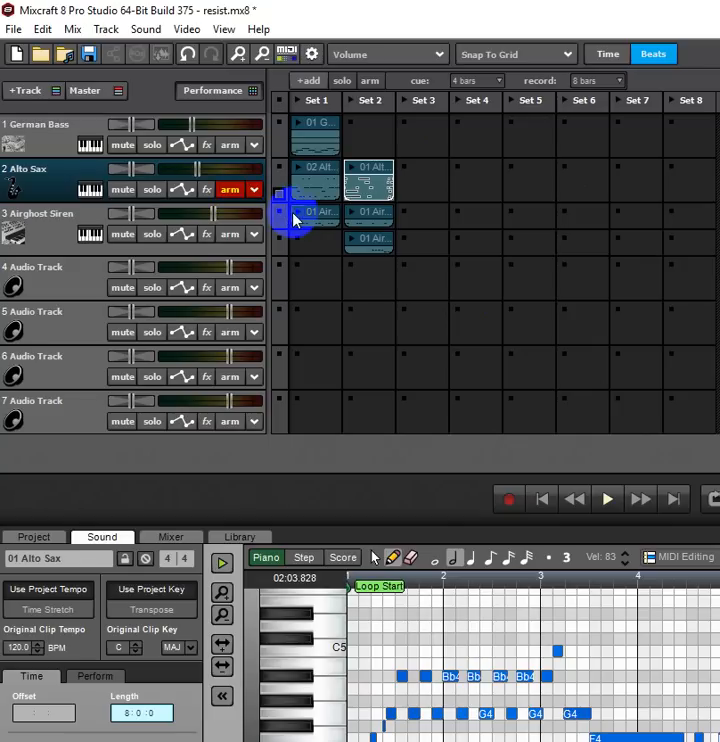
{"action": "mouse_move", "coordinate": [280, 200]}
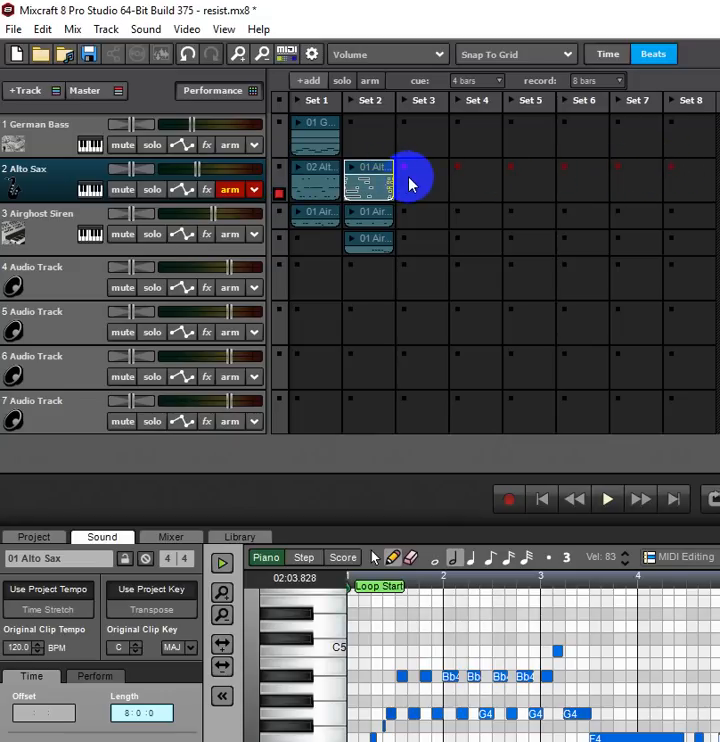
{"action": "mouse_move", "coordinate": [422, 172]}
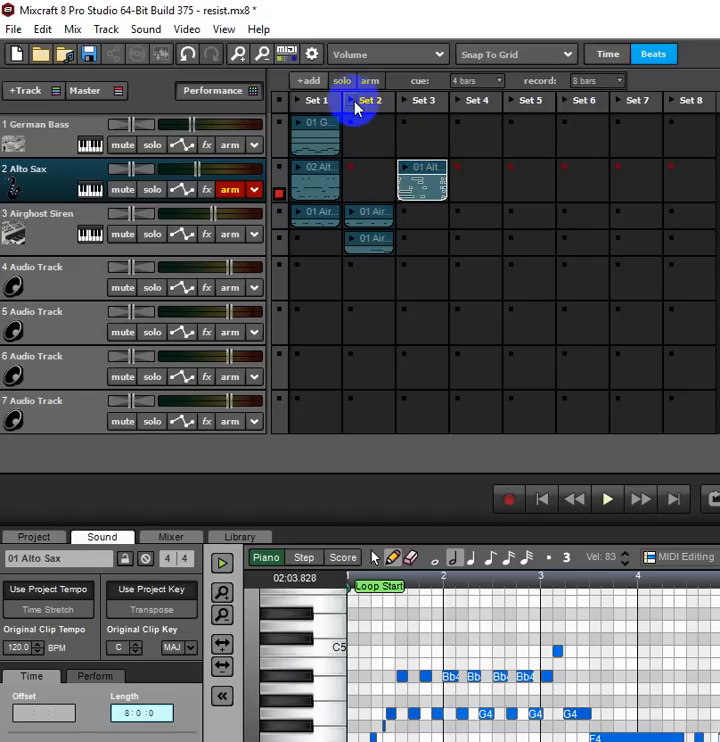
{"action": "mouse_move", "coordinate": [356, 106]}
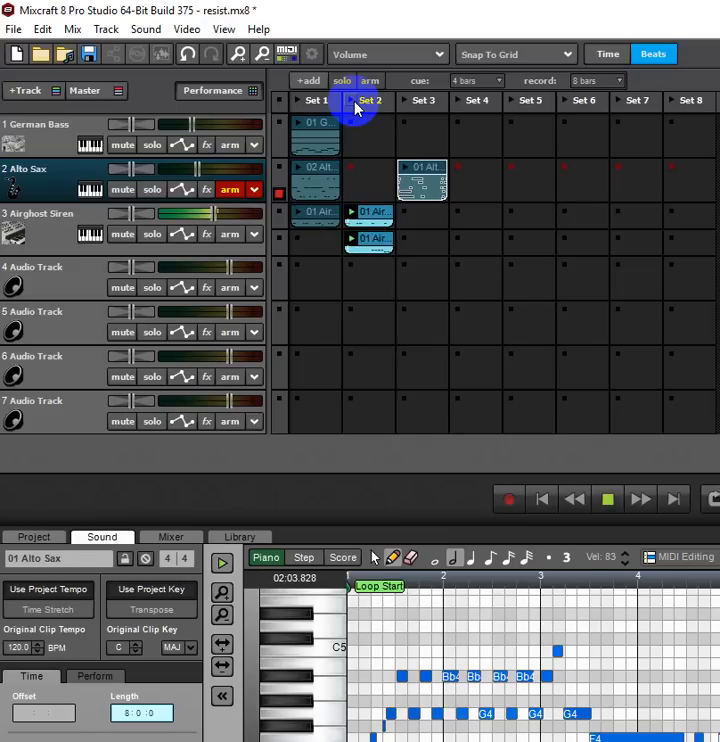
{"action": "mouse_move", "coordinate": [544, 216]}
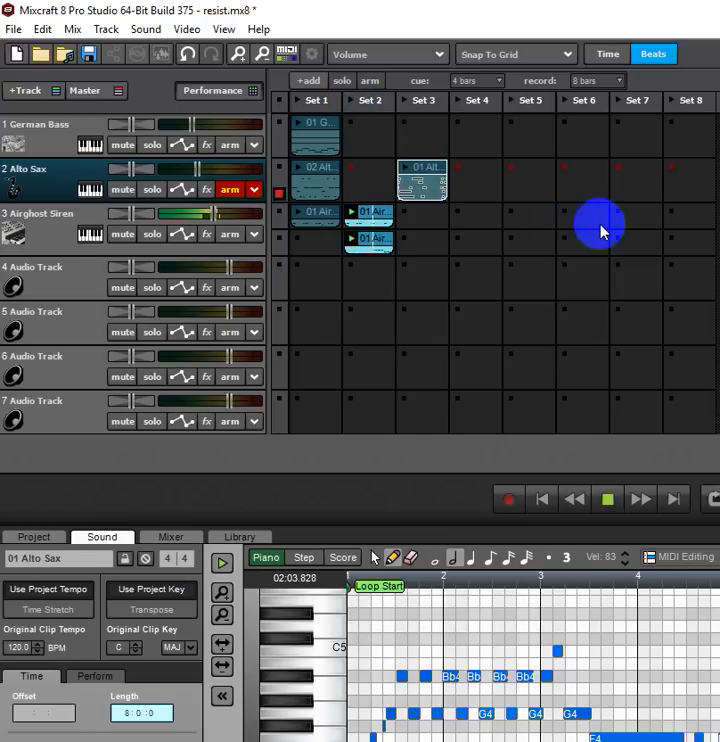
{"action": "mouse_move", "coordinate": [576, 236]}
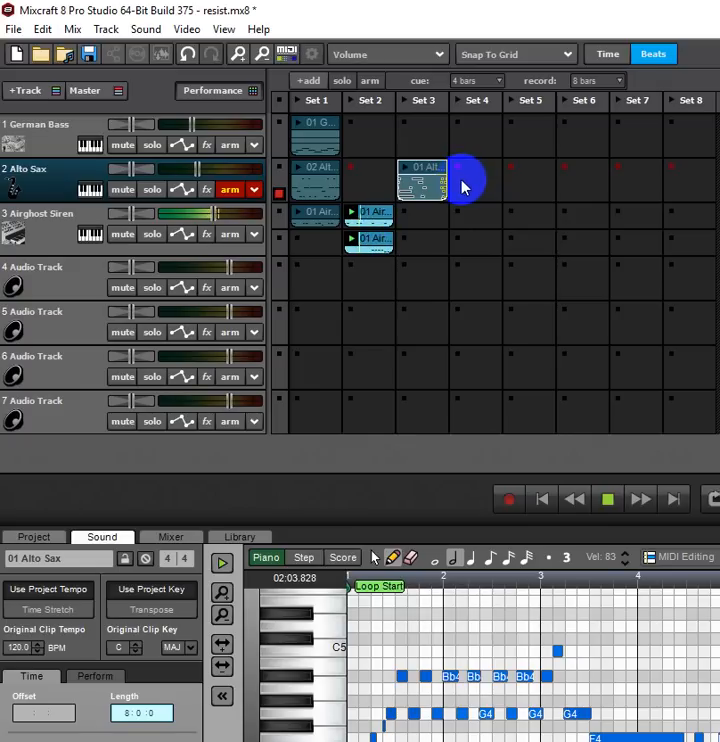
{"action": "mouse_move", "coordinate": [458, 170]}
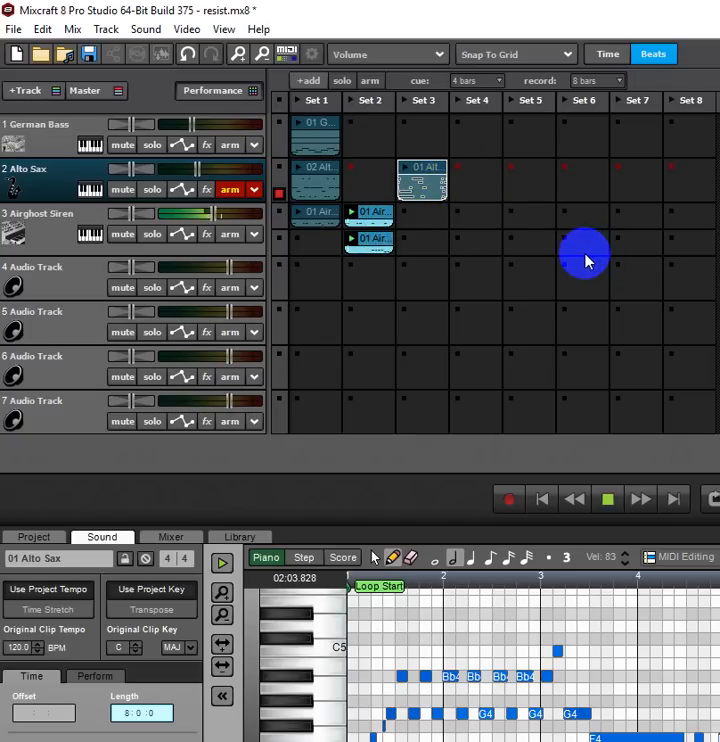
{"action": "mouse_move", "coordinate": [524, 260]}
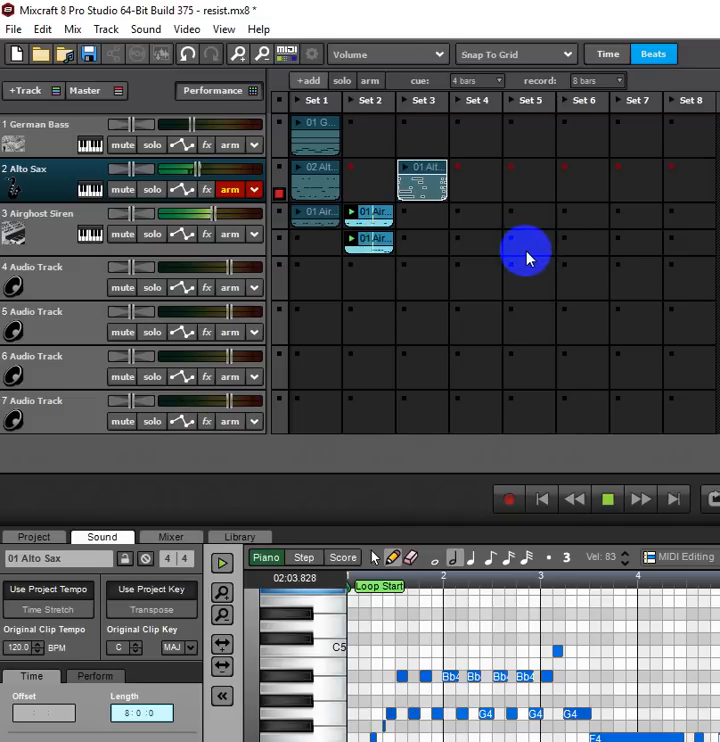
{"action": "mouse_move", "coordinate": [456, 170]}
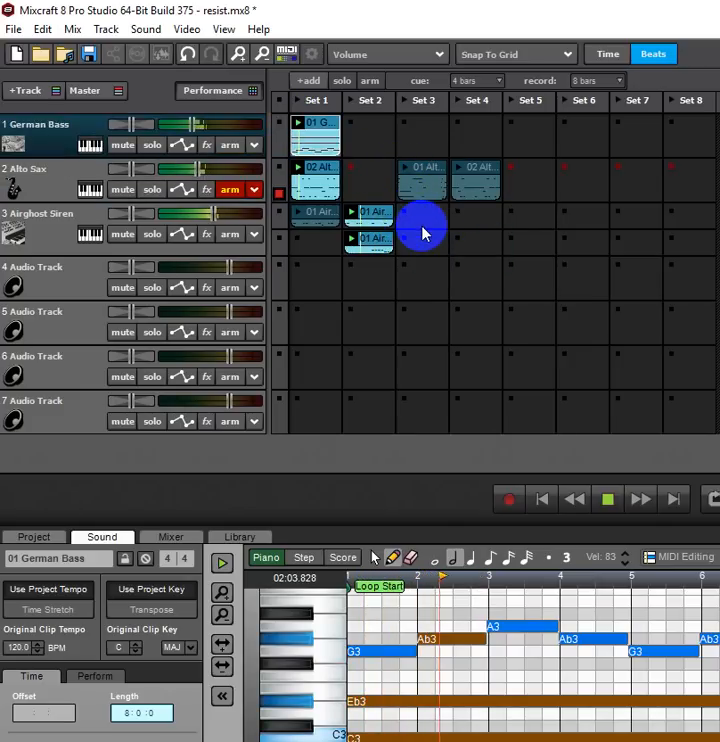
- Launch the Alto Sax clip in Set 1 of the Performance Panel
{"action": "left_click", "coordinate": [316, 180]}
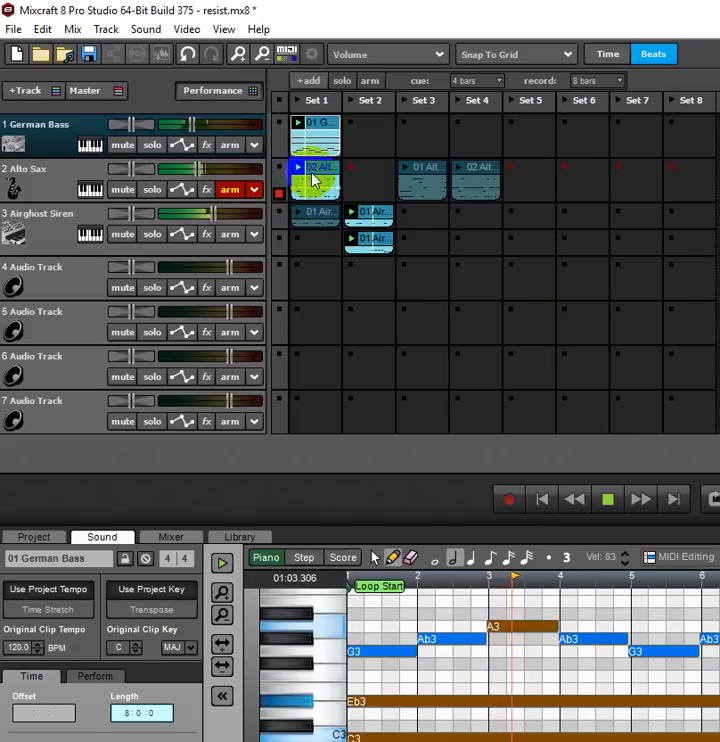
{"action": "left_click", "coordinate": [316, 180]}
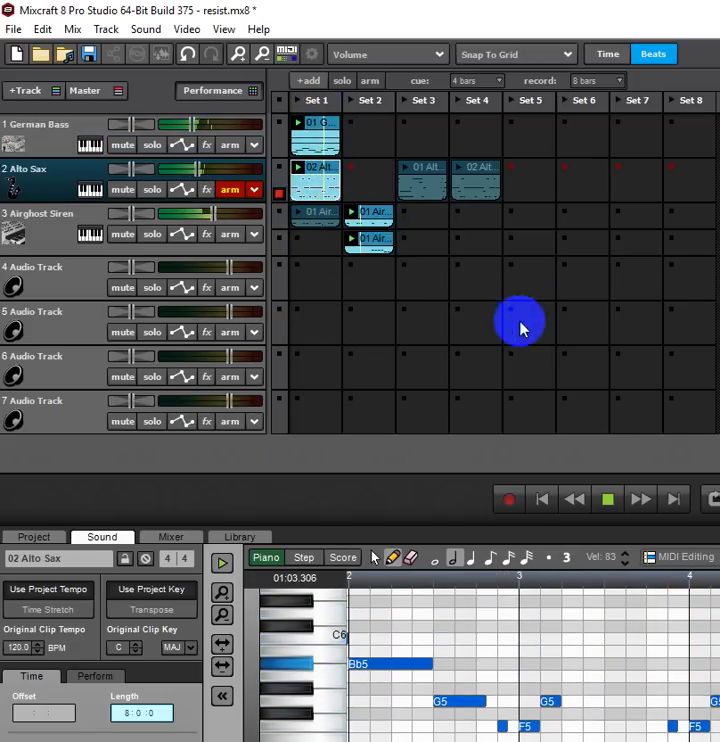
- Stop all playback from the transport so the grid's clips sit idle
{"action": "left_click", "coordinate": [608, 500]}
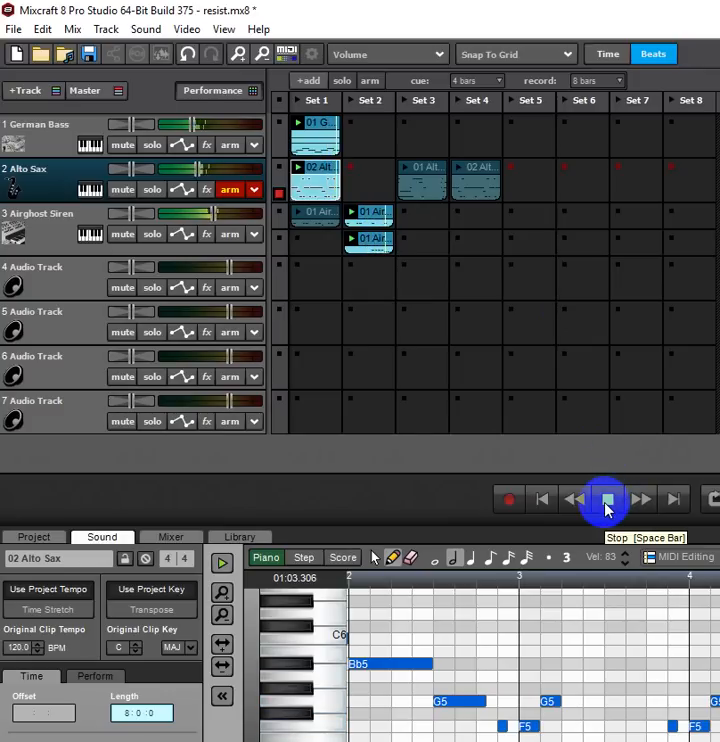
{"action": "left_click", "coordinate": [606, 500]}
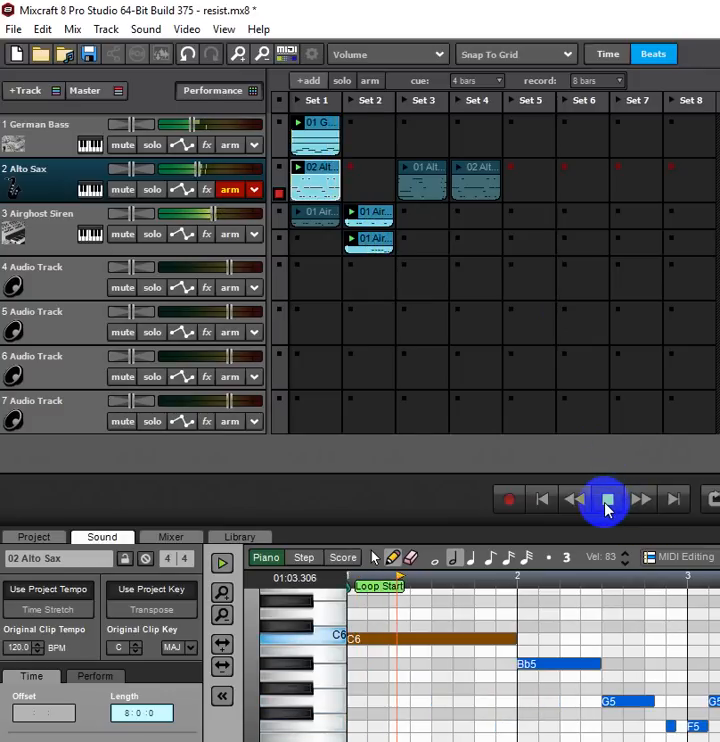
{"action": "left_click", "coordinate": [604, 498]}
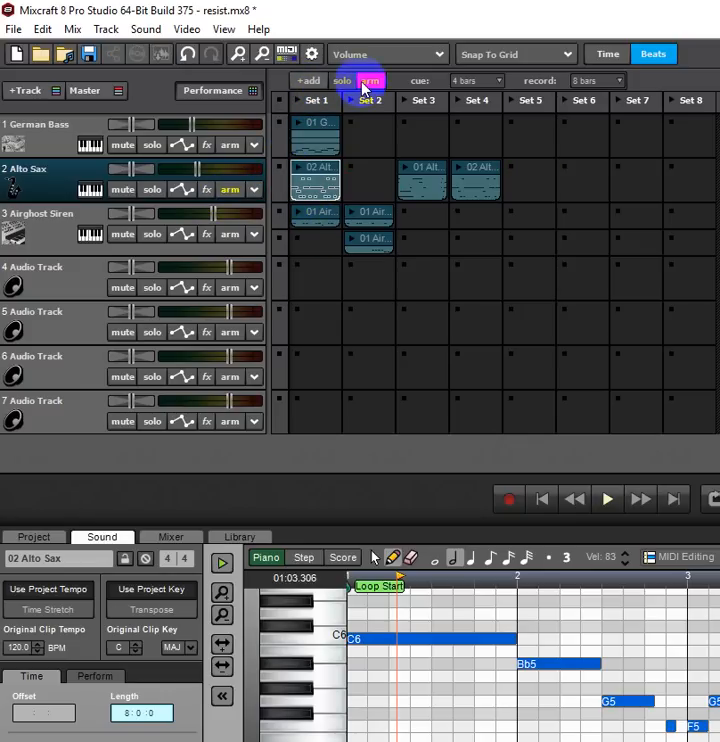
- Arm the Performance Panel for recording and return the playhead to the project start
{"action": "left_click", "coordinate": [370, 80]}
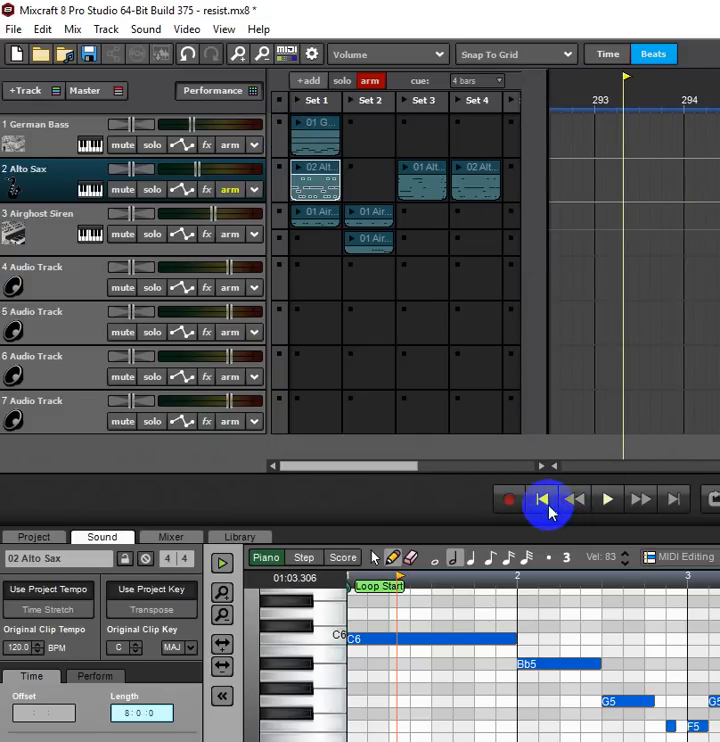
{"action": "left_click", "coordinate": [542, 498]}
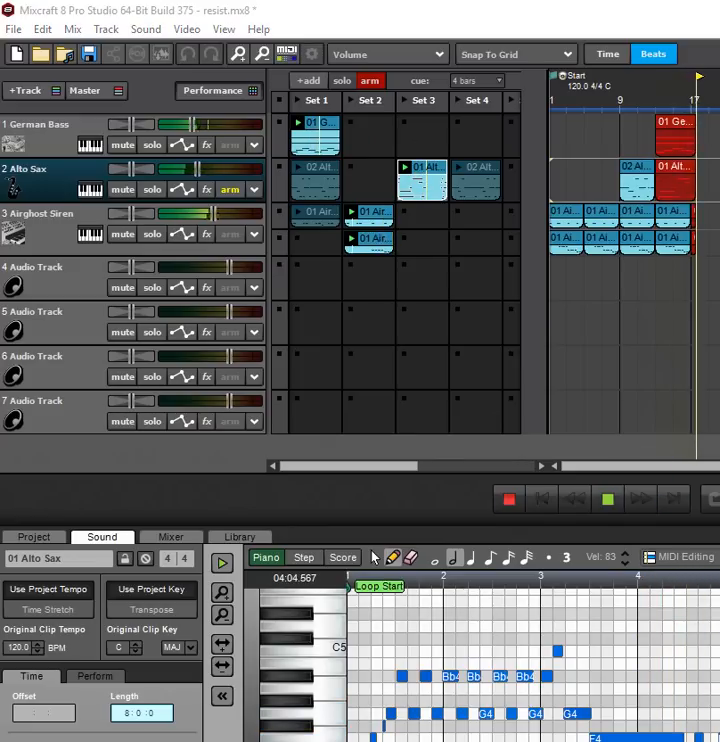
- Stop recording, leaving the triggered clips on the German Bass, Alto Sax and Airborne Siren tracks
{"action": "left_click", "coordinate": [516, 496]}
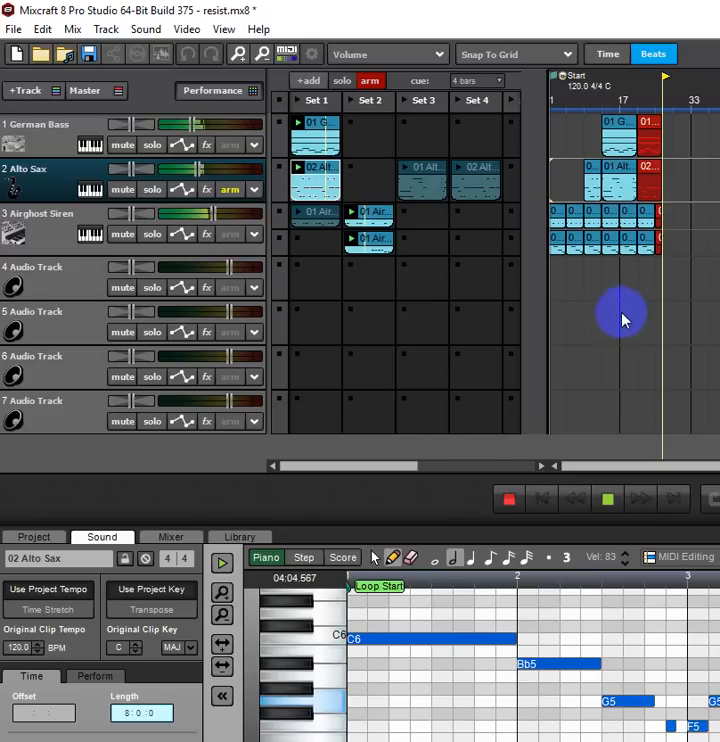
{"action": "mouse_move", "coordinate": [504, 500]}
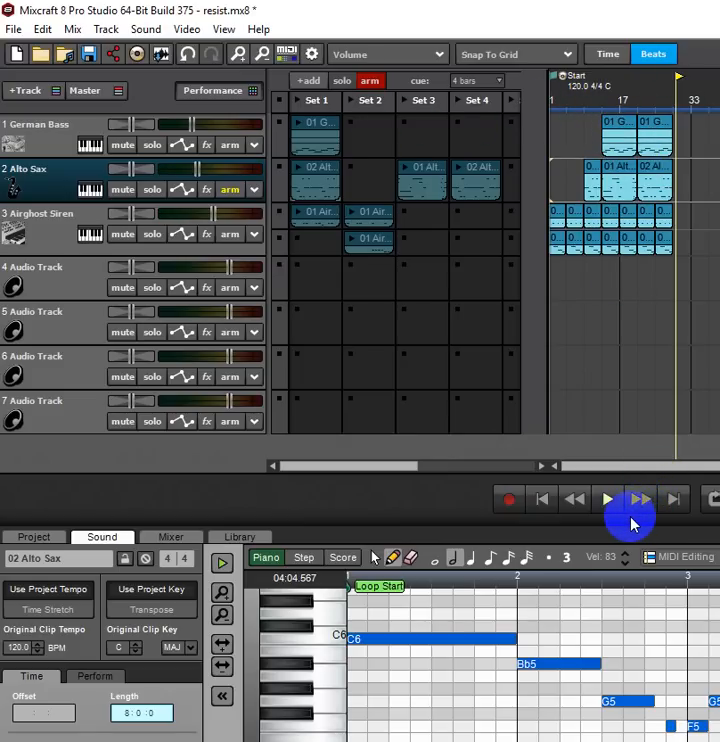
{"action": "left_click", "coordinate": [606, 498]}
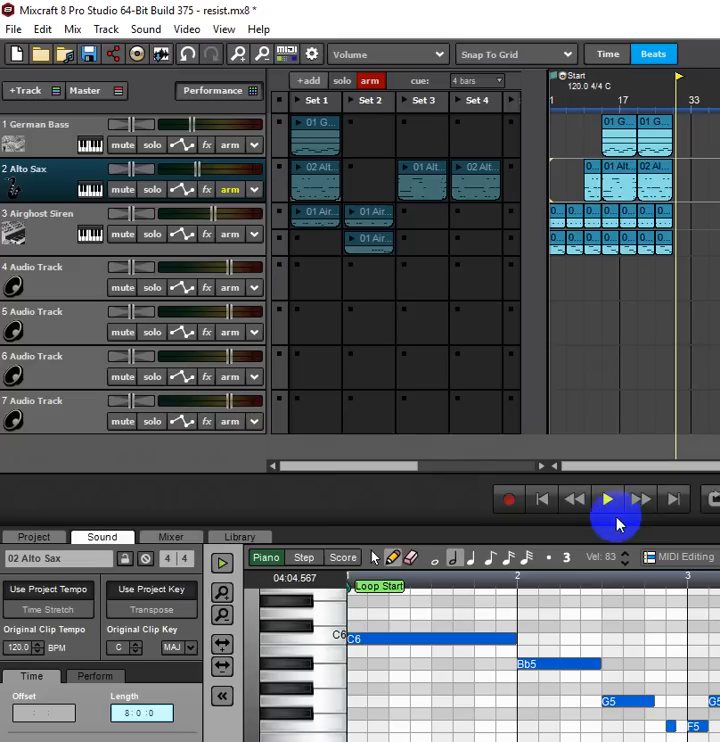
{"action": "left_click", "coordinate": [606, 498]}
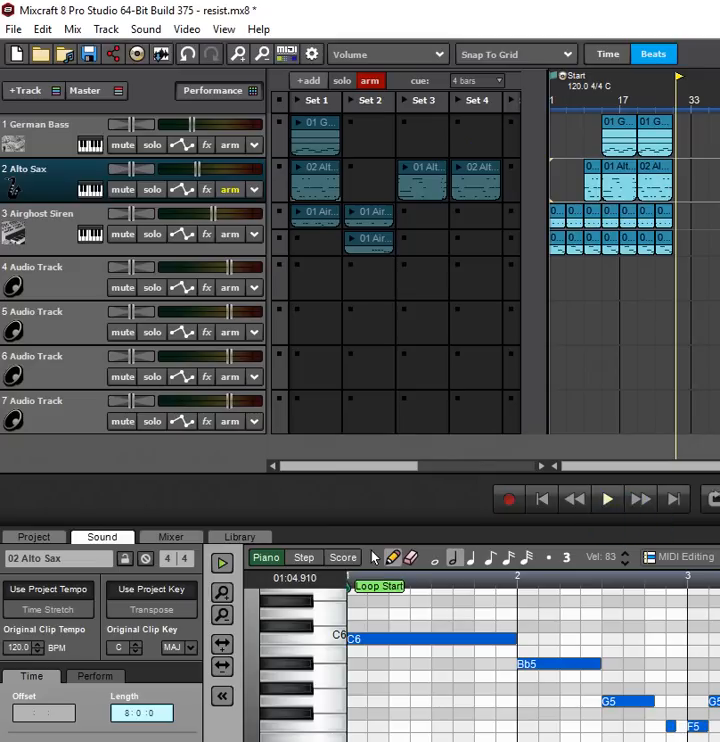